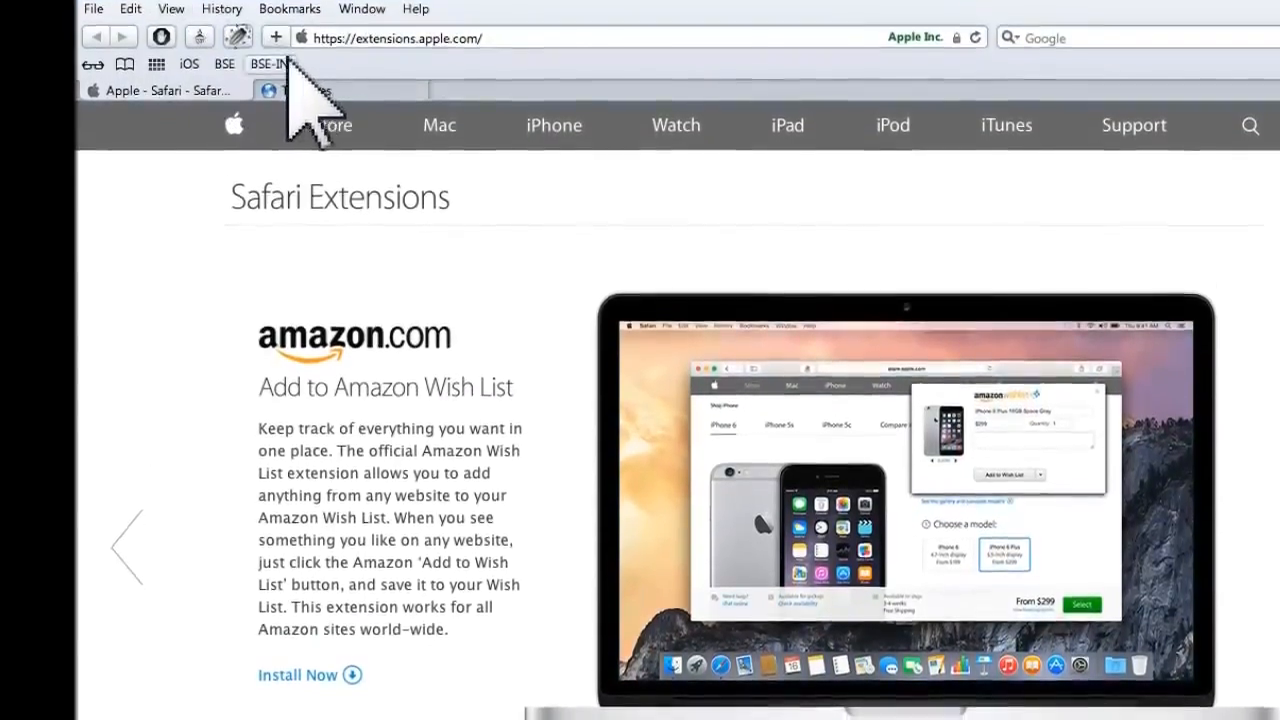
Hide Safari's menu bar using View > Hide Menu Bar
click(170, 8)
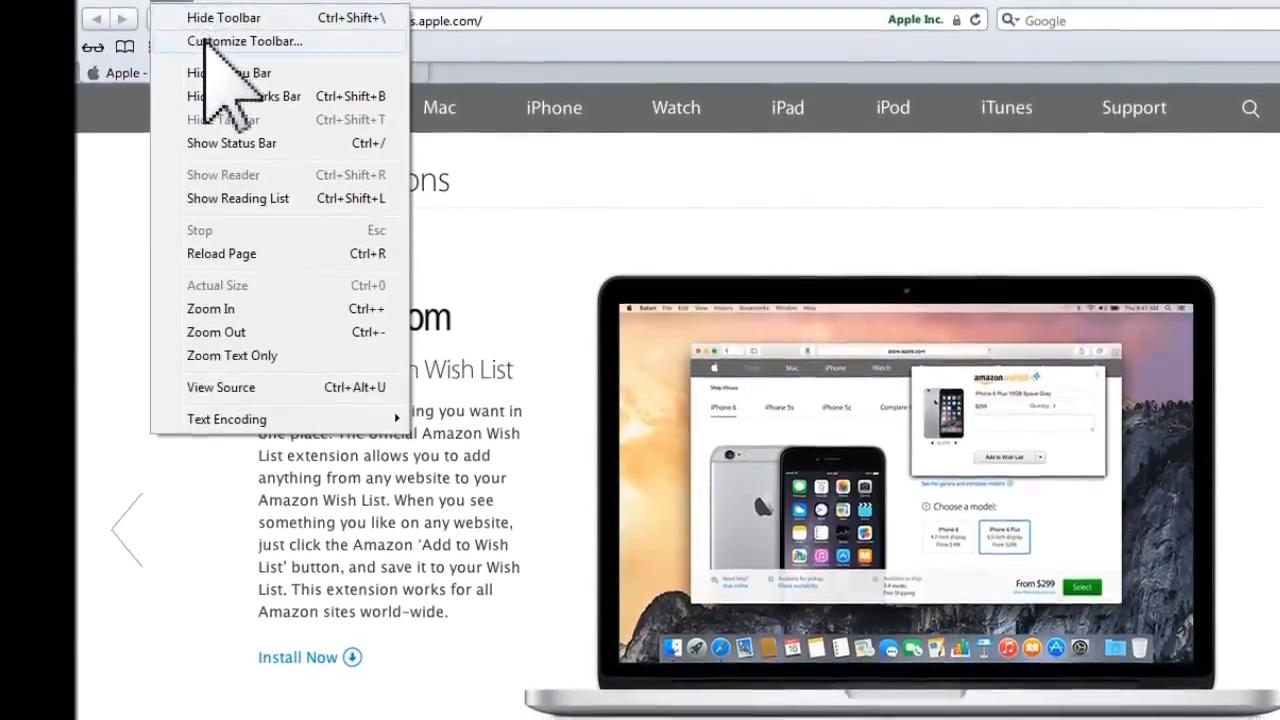
click(245, 41)
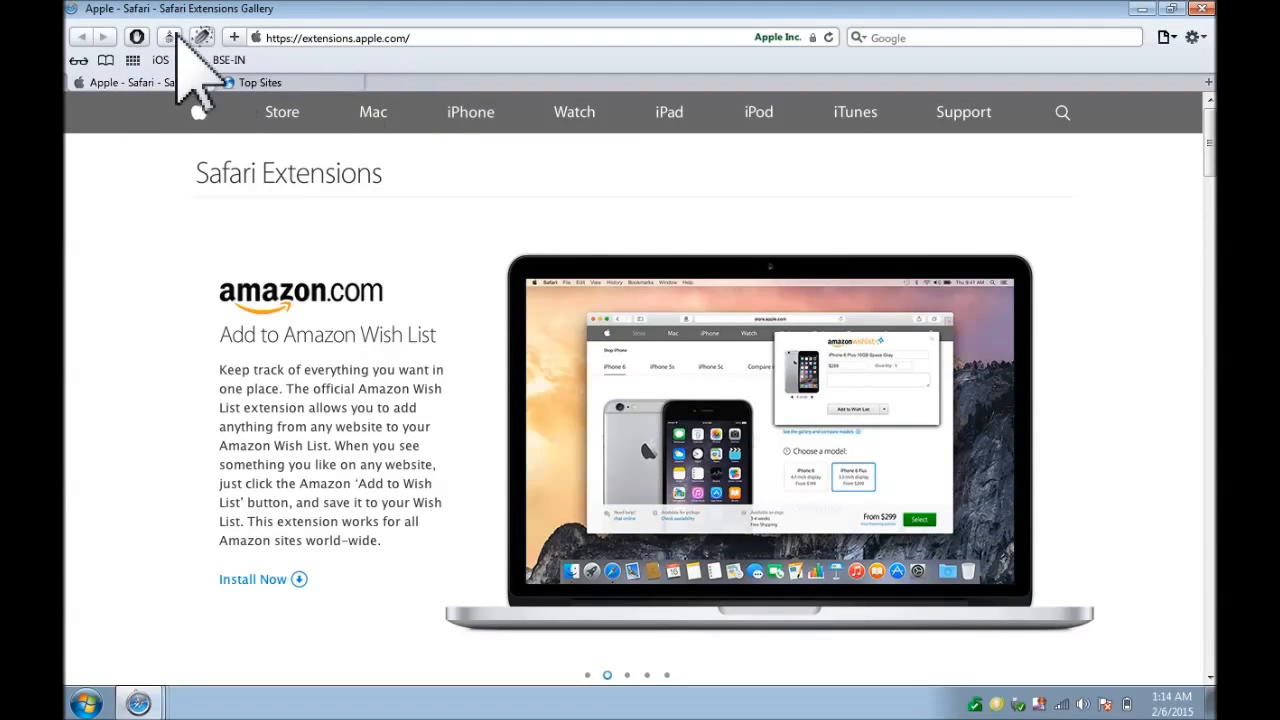
mouse_move(345, 40)
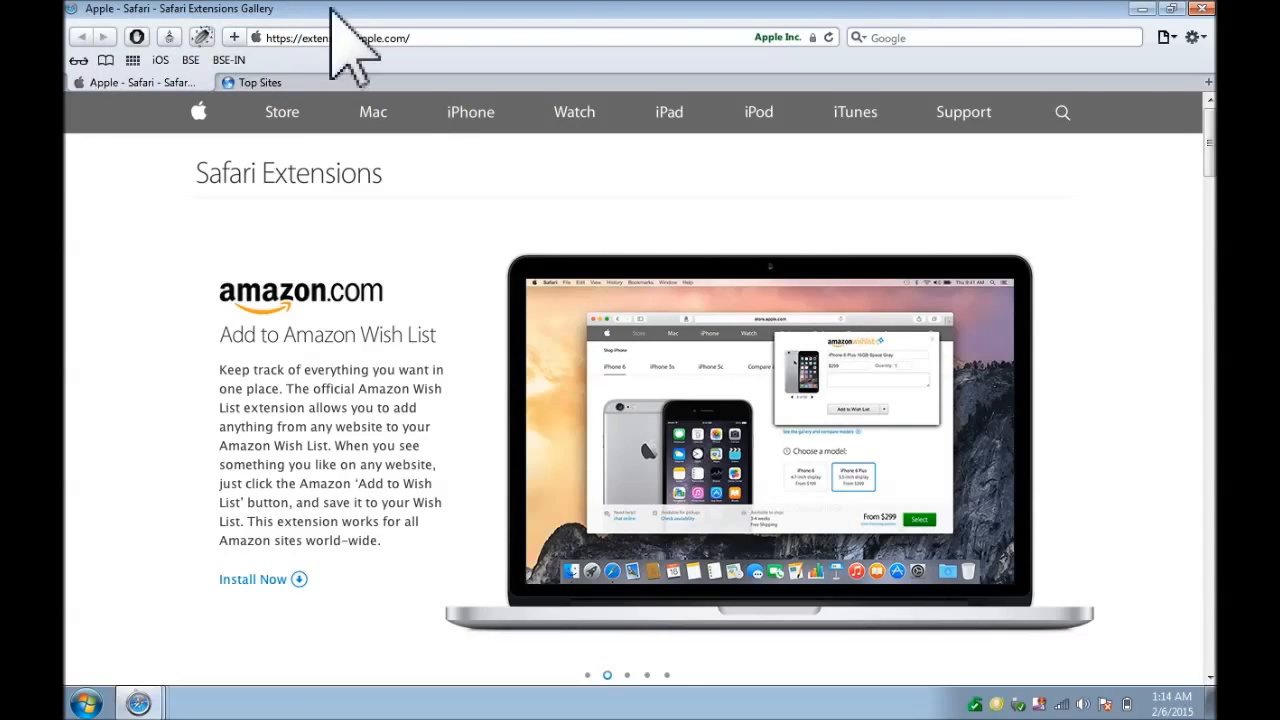
click(1197, 38)
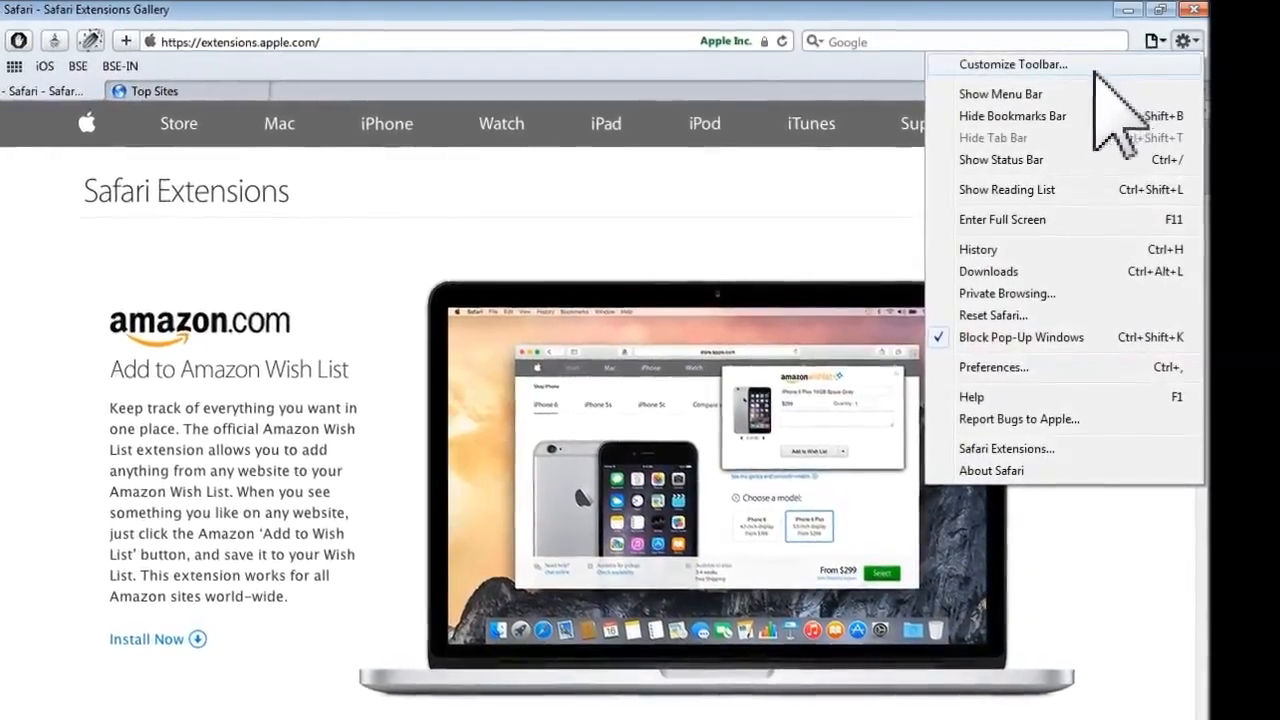
Restore the menu bar, then hide and re-show the bookmarks bar
click(998, 93)
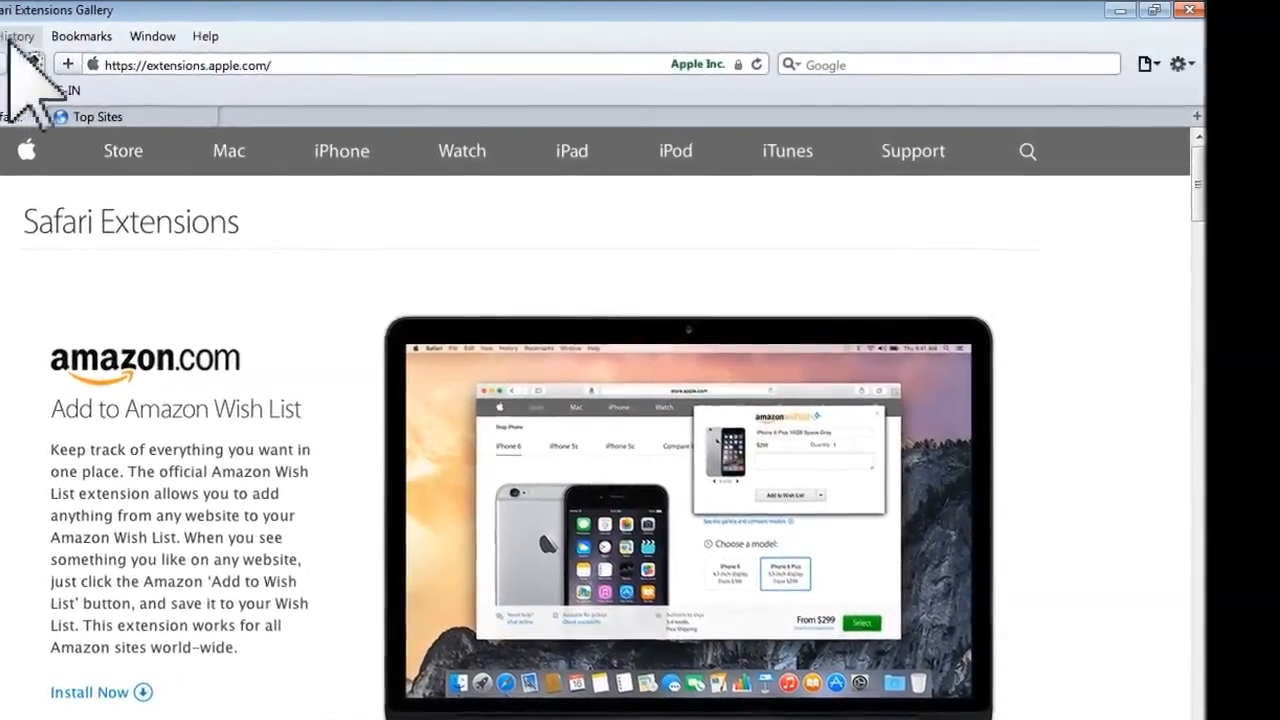
click(145, 31)
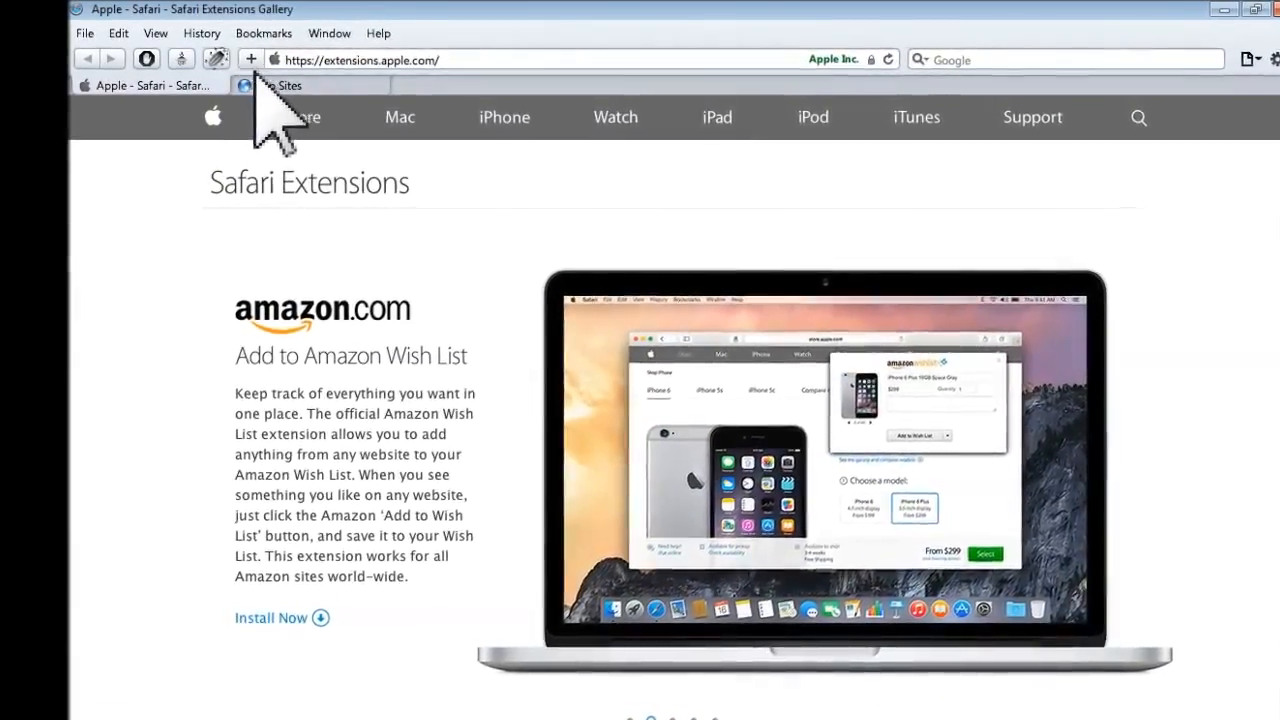
click(155, 33)
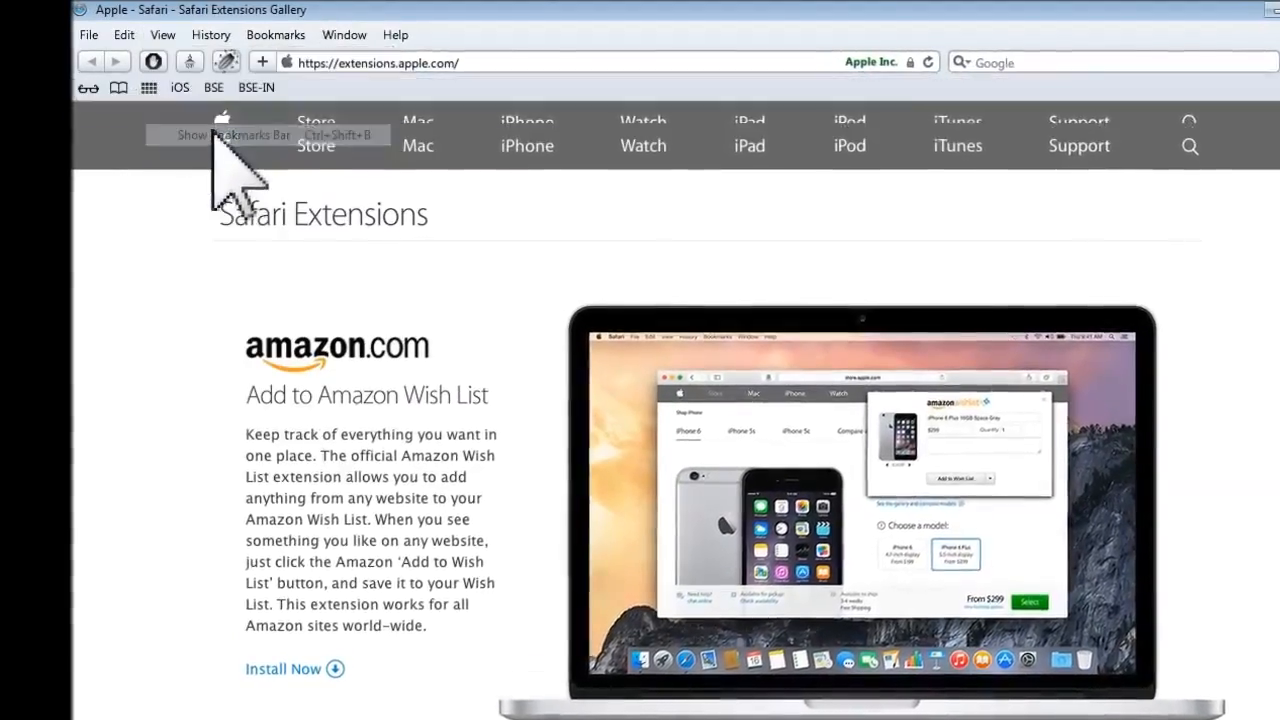
click(232, 134)
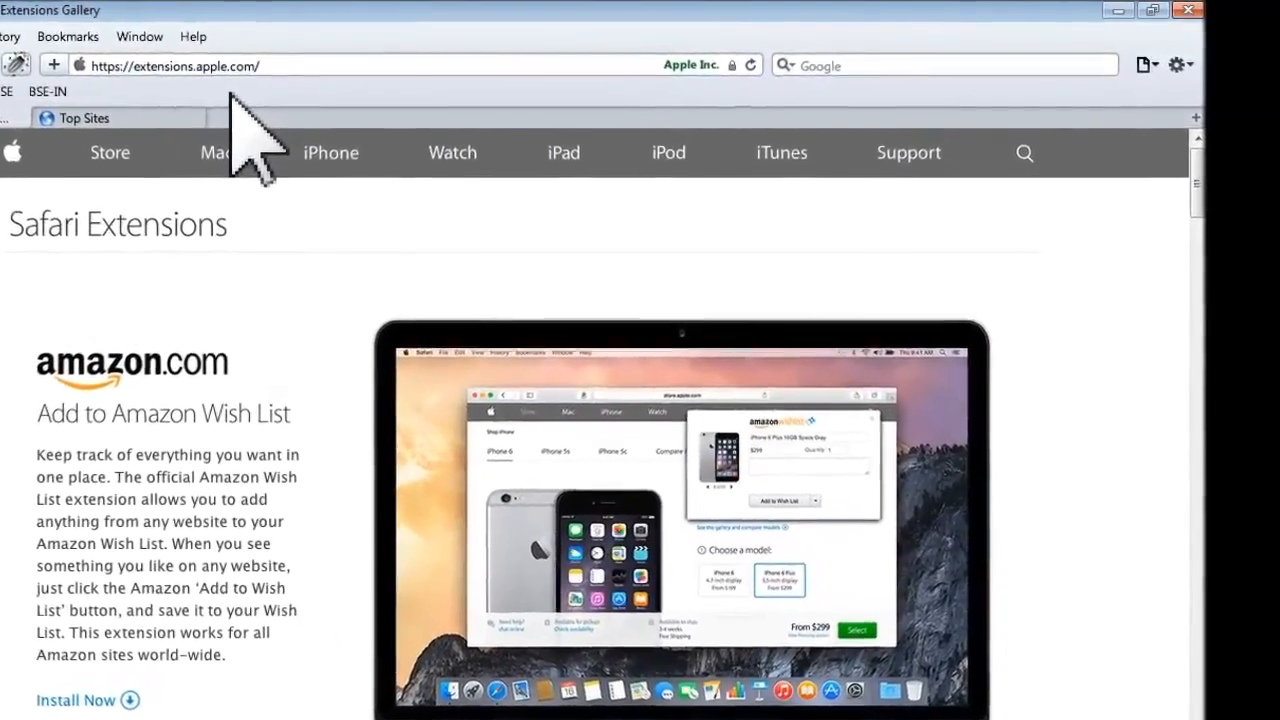
Scroll the Extensions Gallery down to the Popular extensions like AdBlock and ClickToFlash
click(1186, 63)
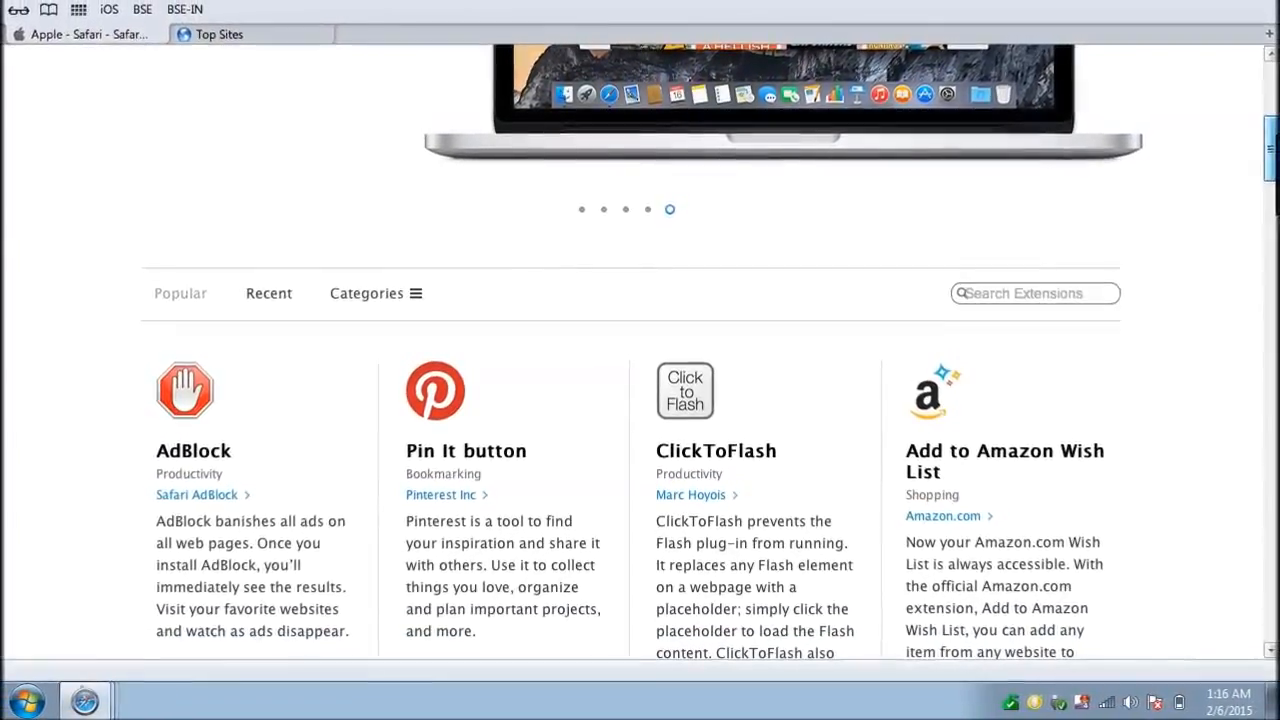
scroll(down, 3)
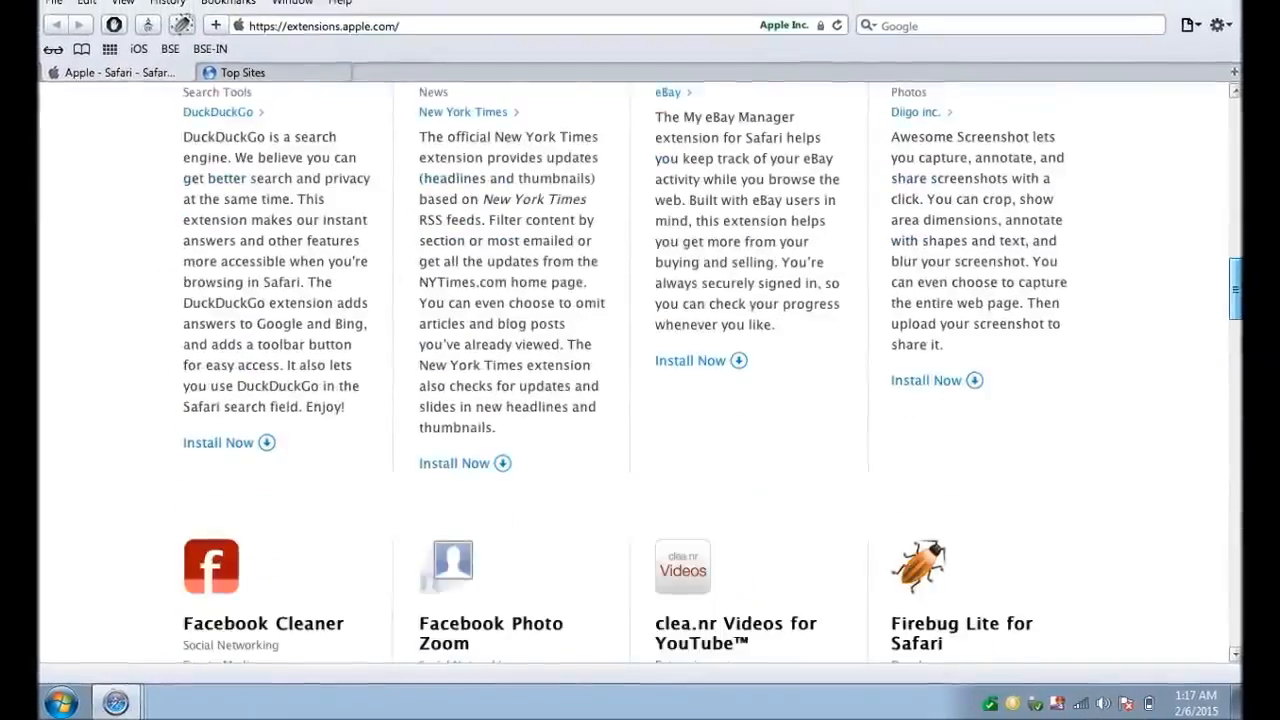
scroll(down, 3)
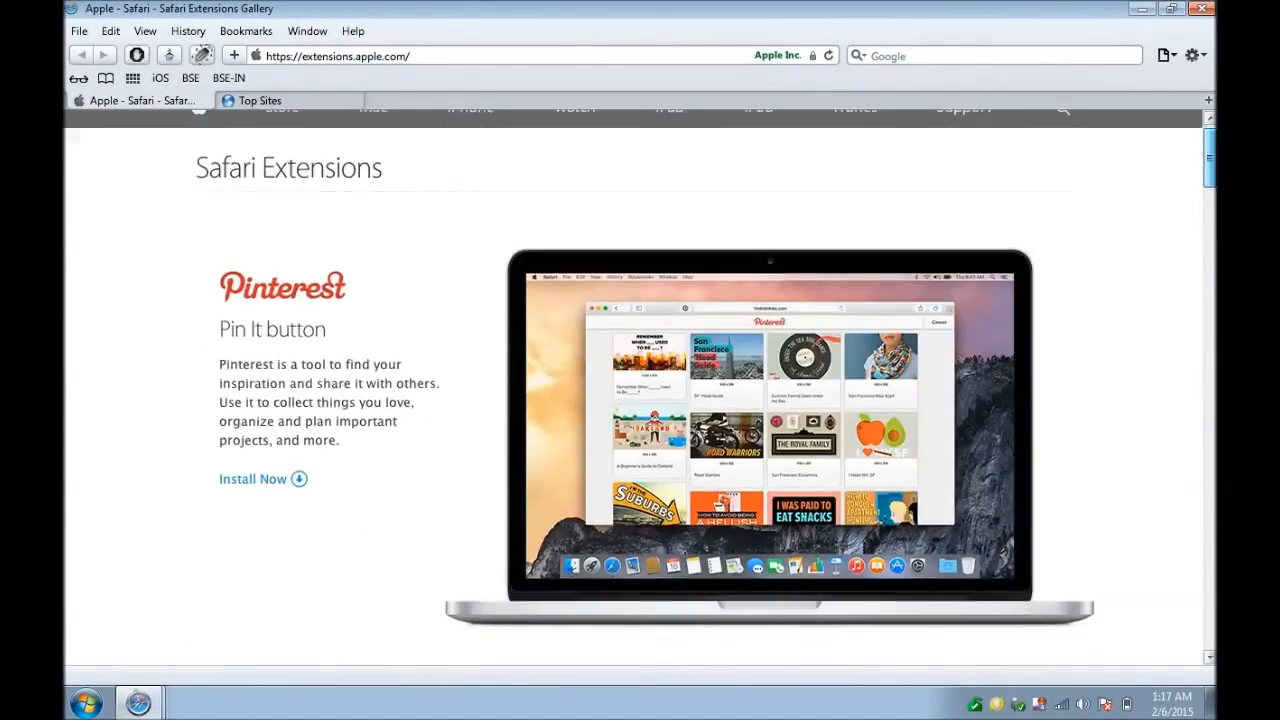
scroll(down, 3)
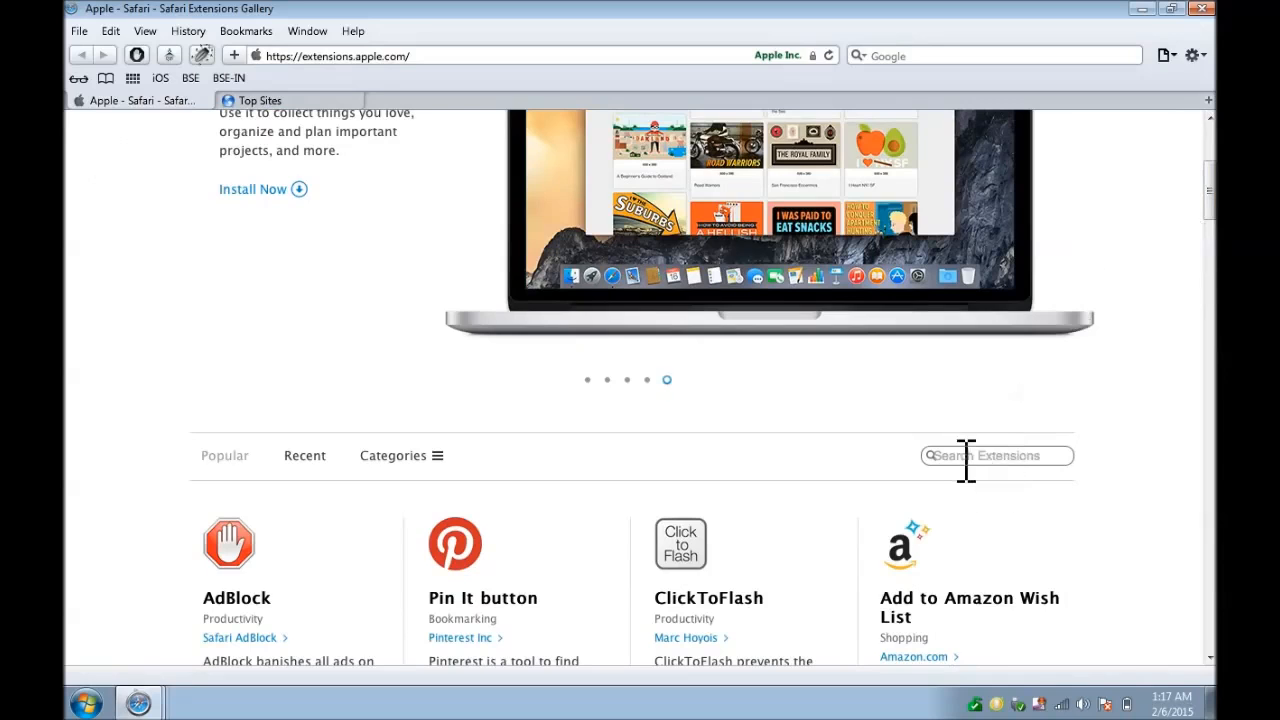
Click into the Search Extensions box, scroll further, then show Top Sites
click(394, 456)
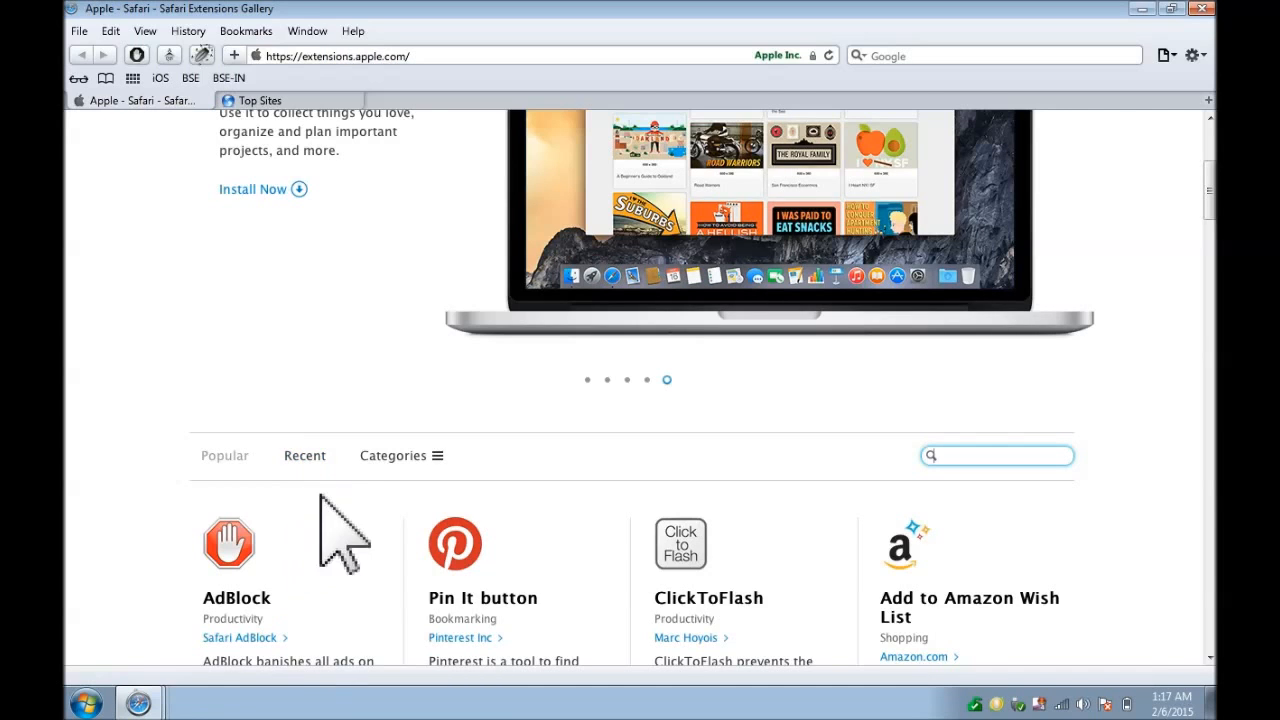
click(393, 456)
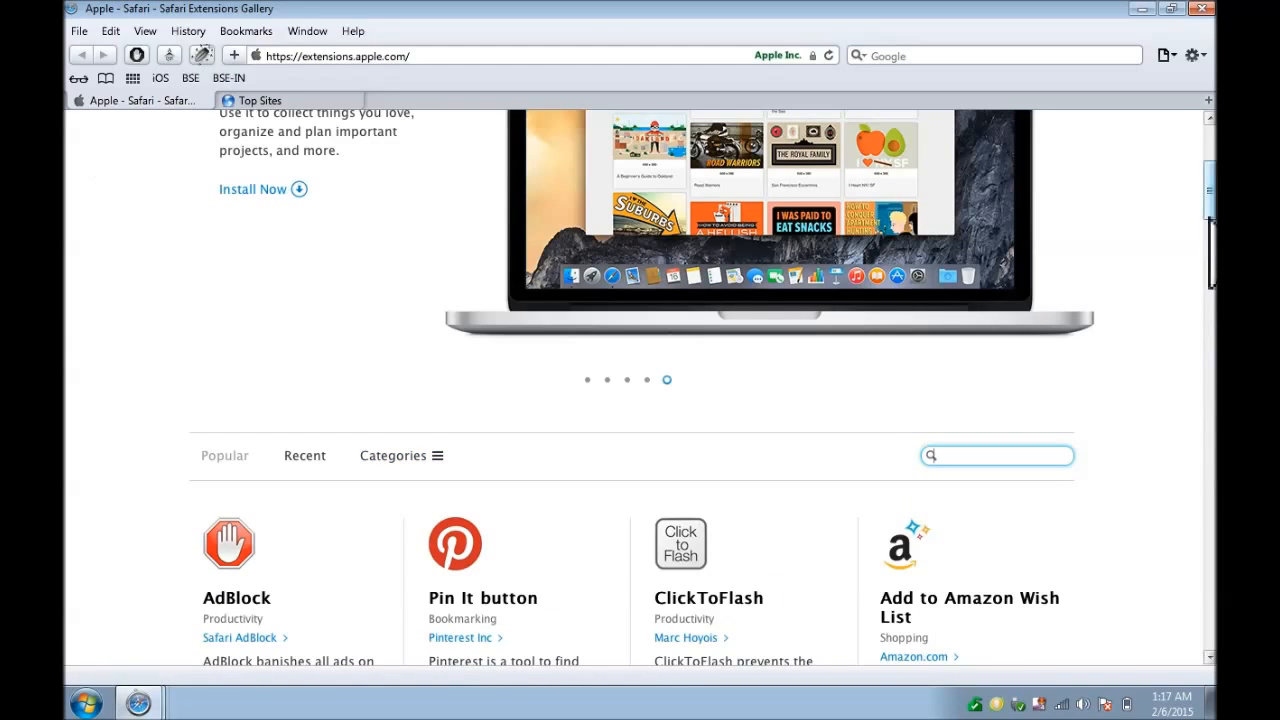
scroll(down, 3)
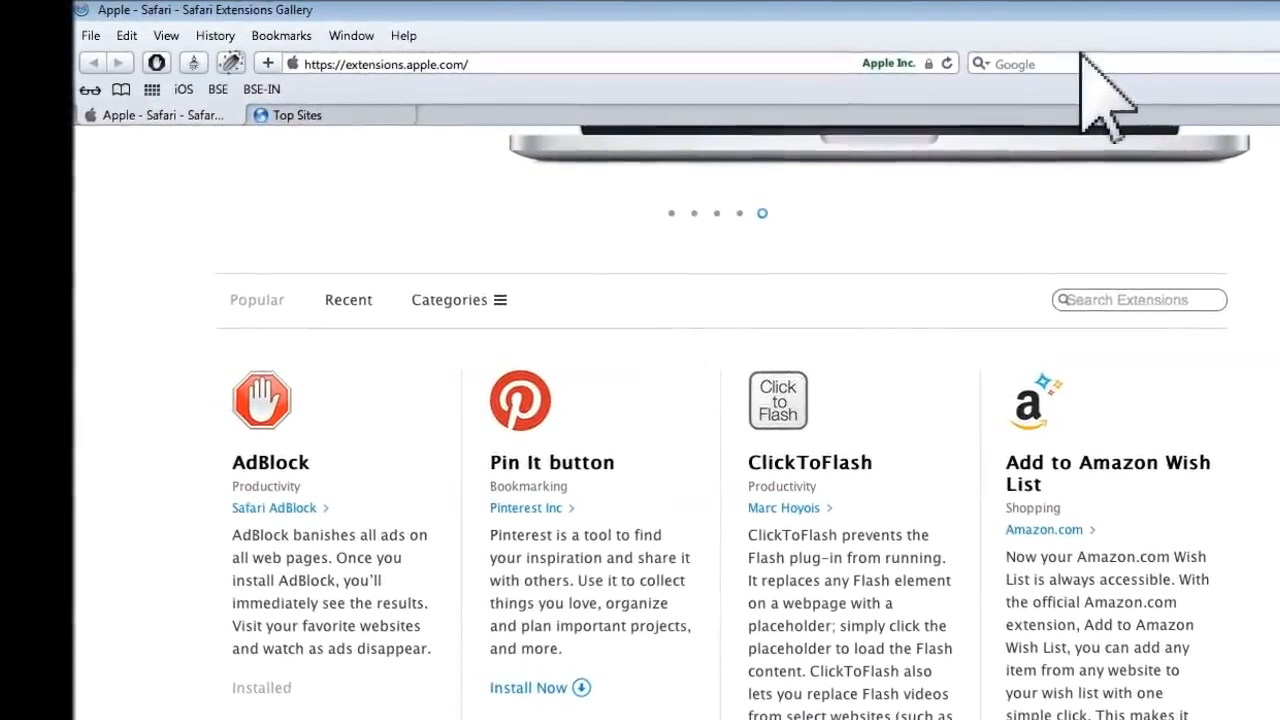
click(290, 114)
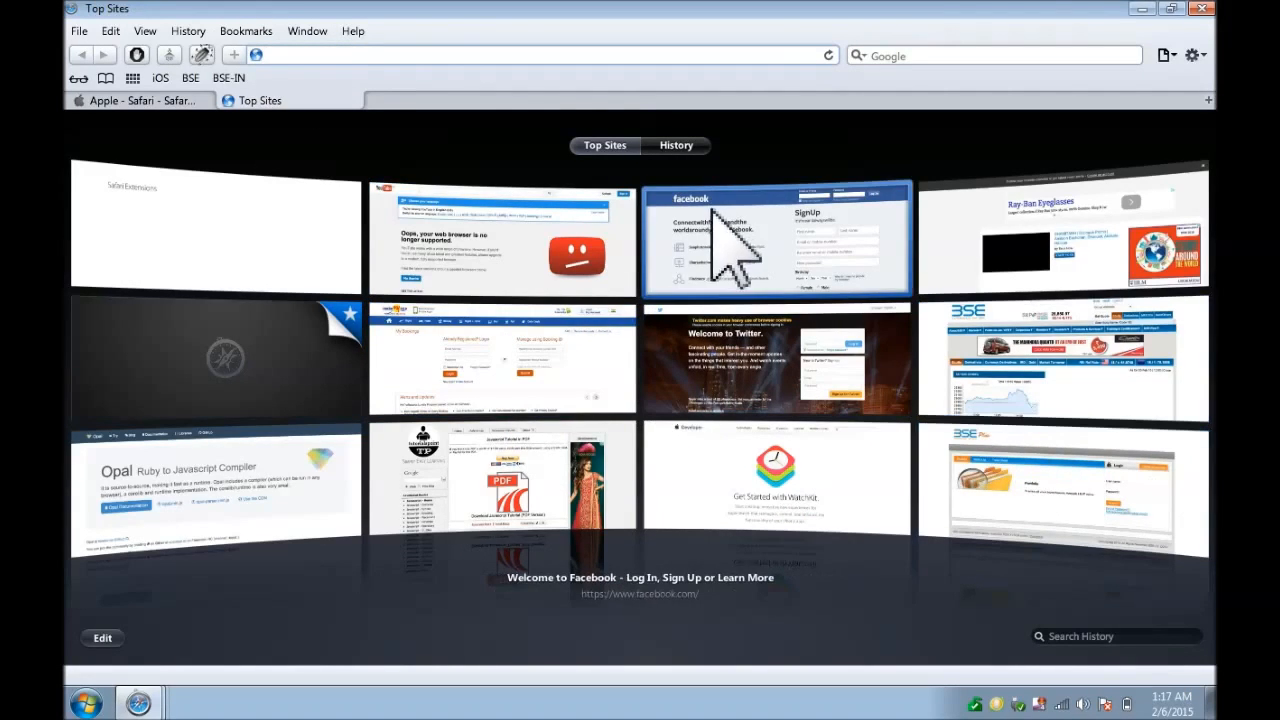
Open Facebook from its Top Sites thumbnail
click(745, 240)
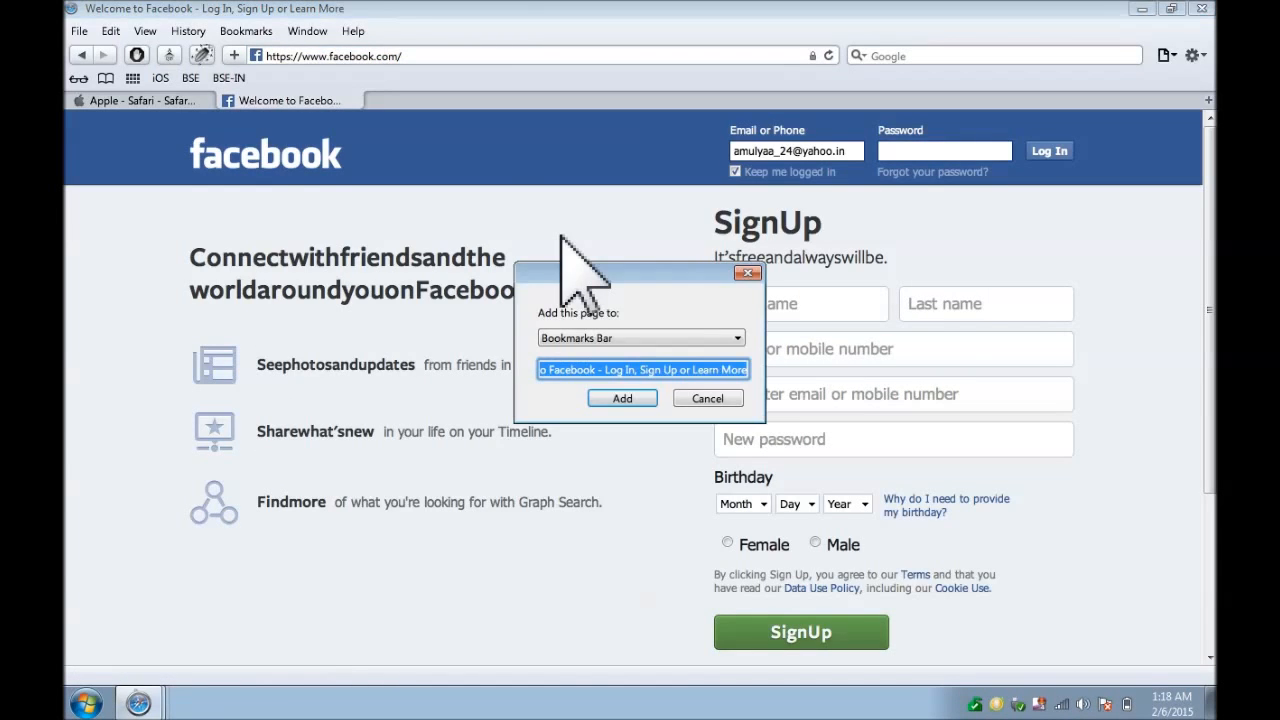
mouse_move(655, 400)
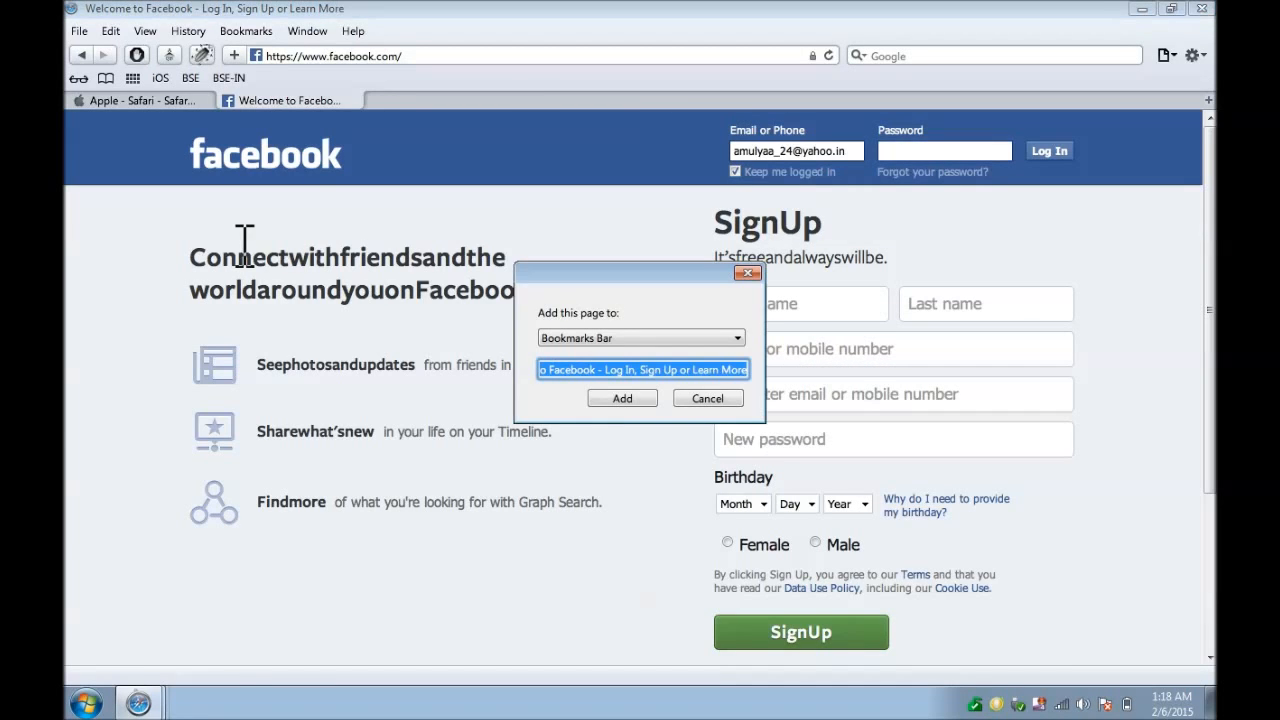
Rename the Facebook bookmark to 'FB' and add it to the Bookmarks Bar
click(642, 369)
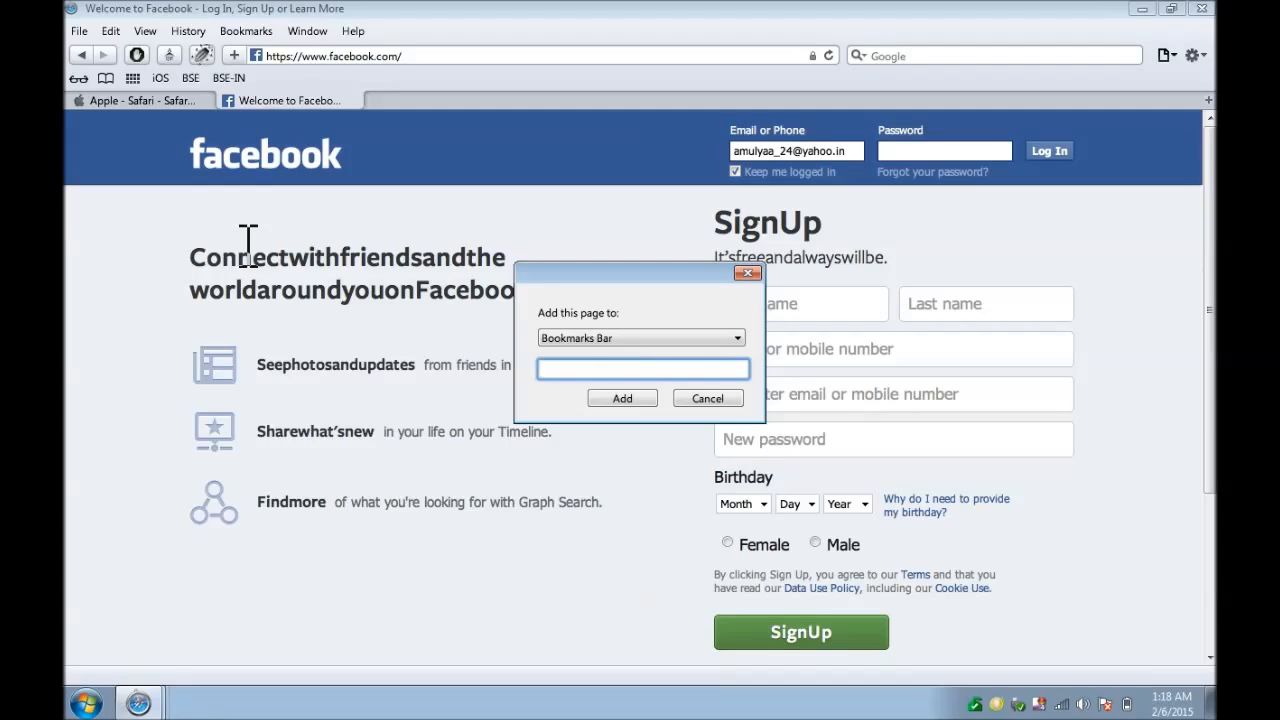
text(FB)
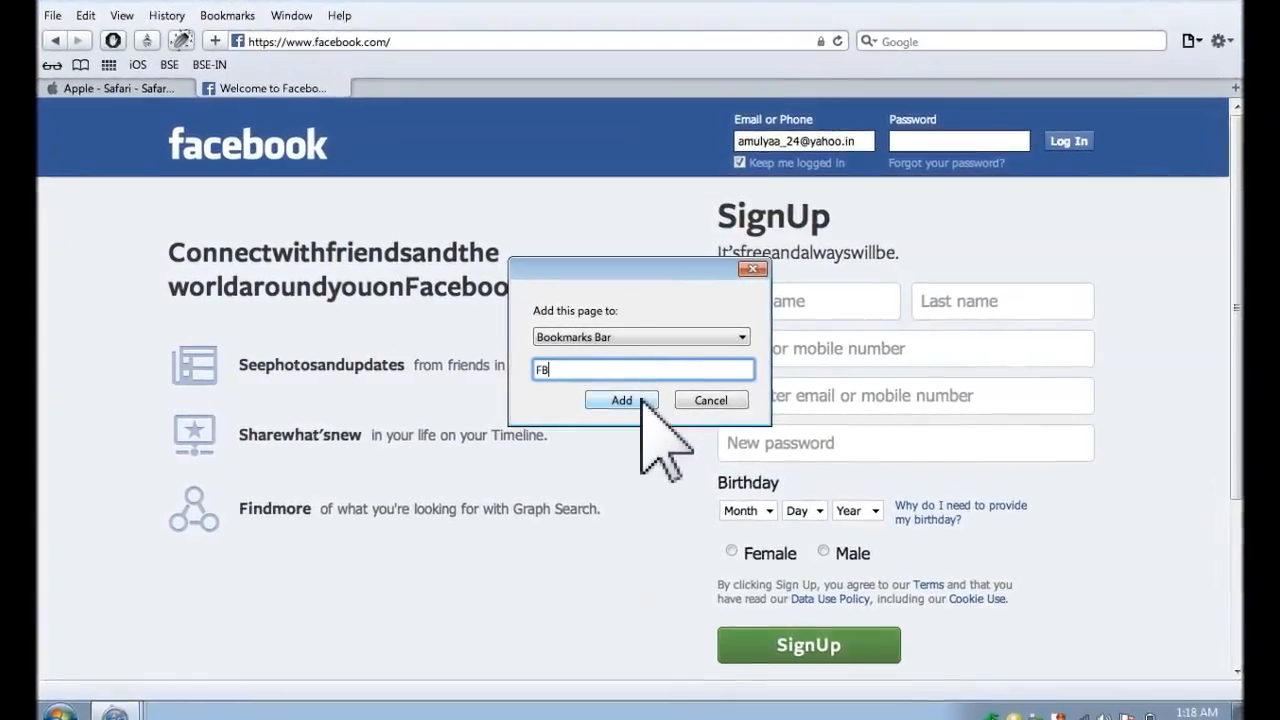
click(621, 400)
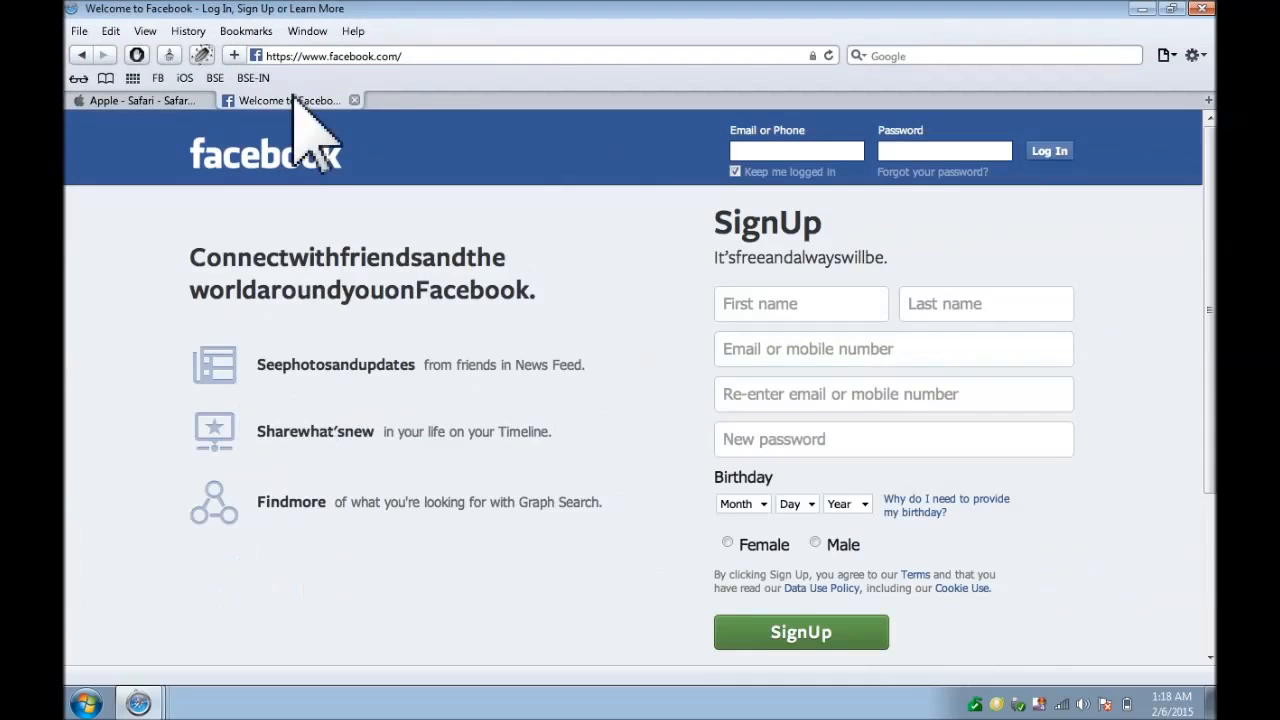
mouse_move(340, 150)
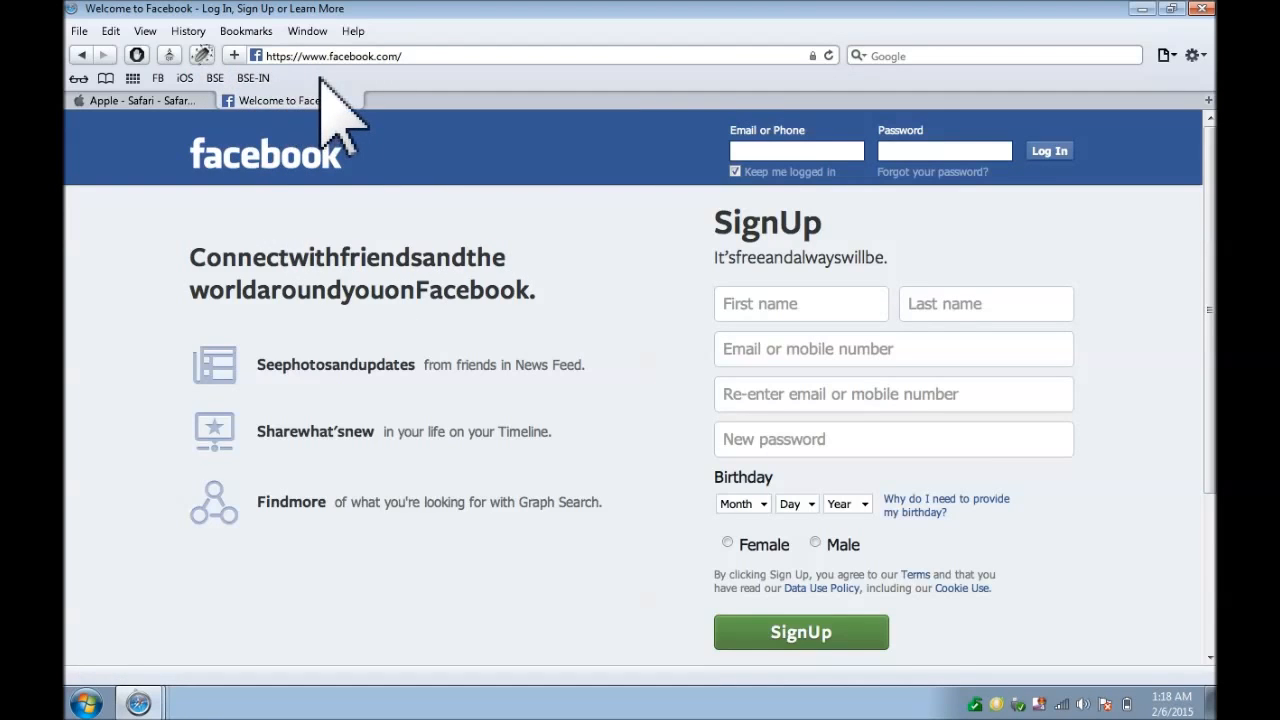
mouse_move(420, 140)
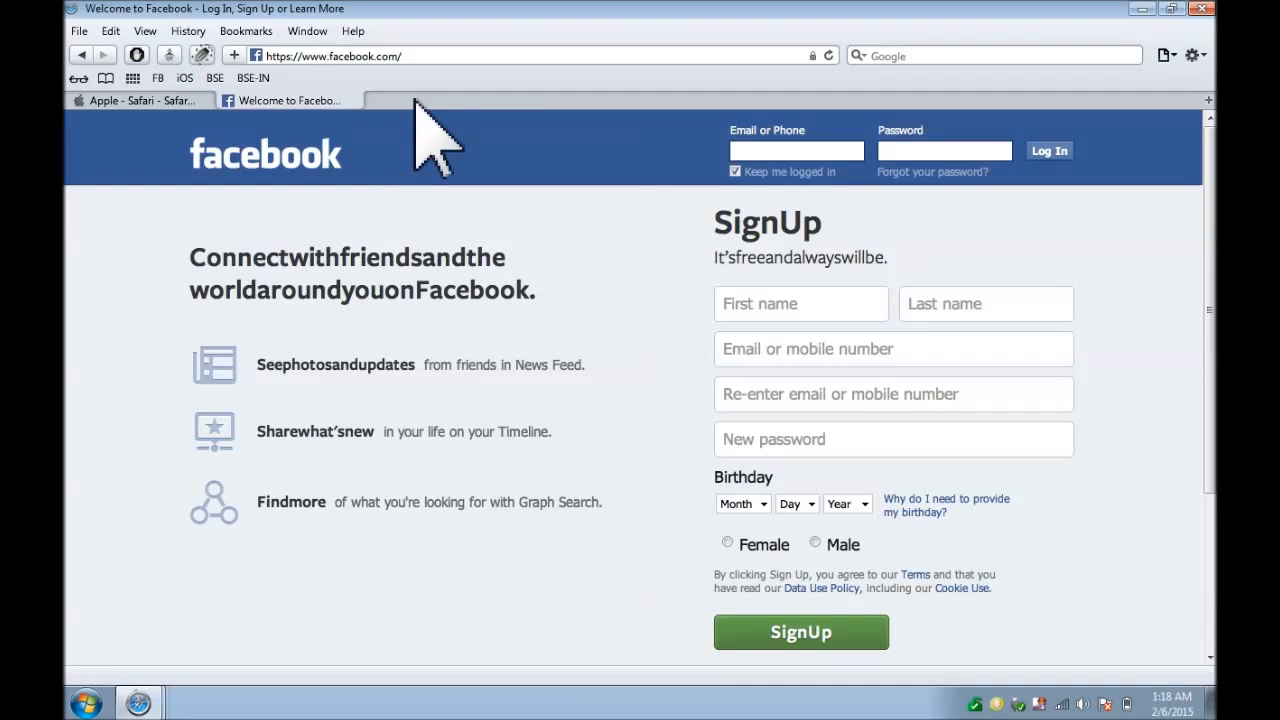
mouse_move(695, 150)
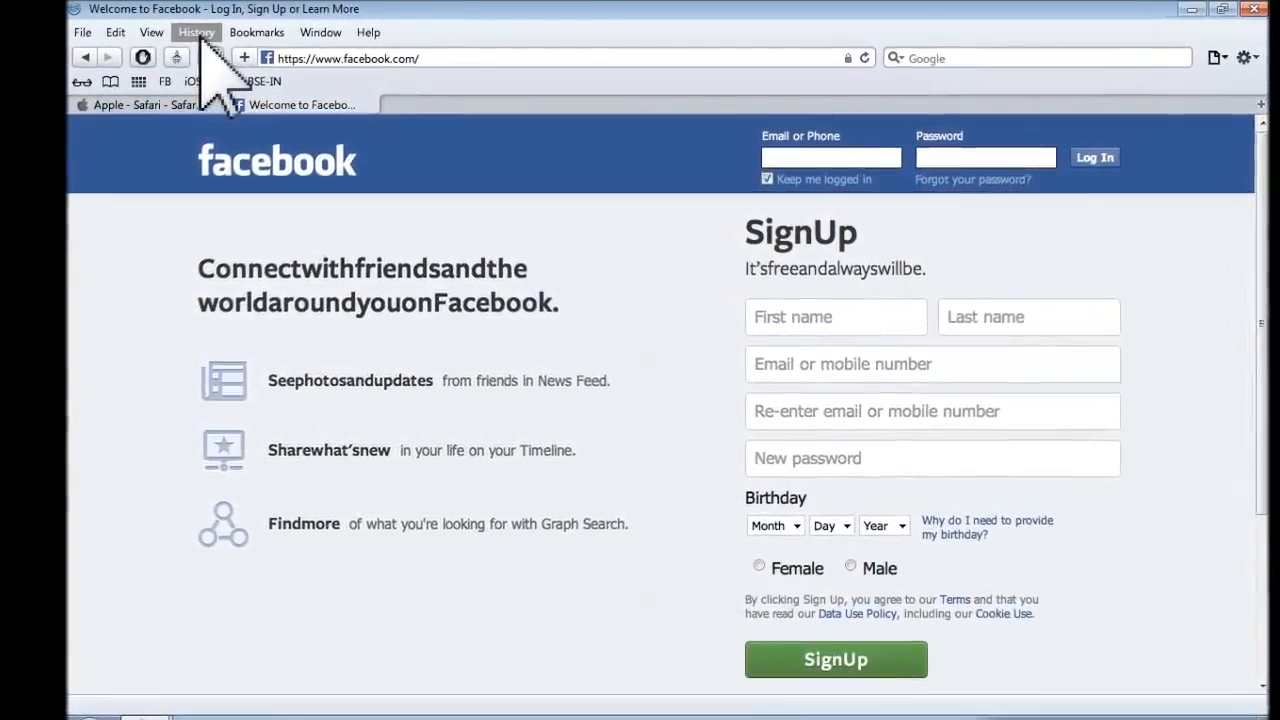
click(201, 32)
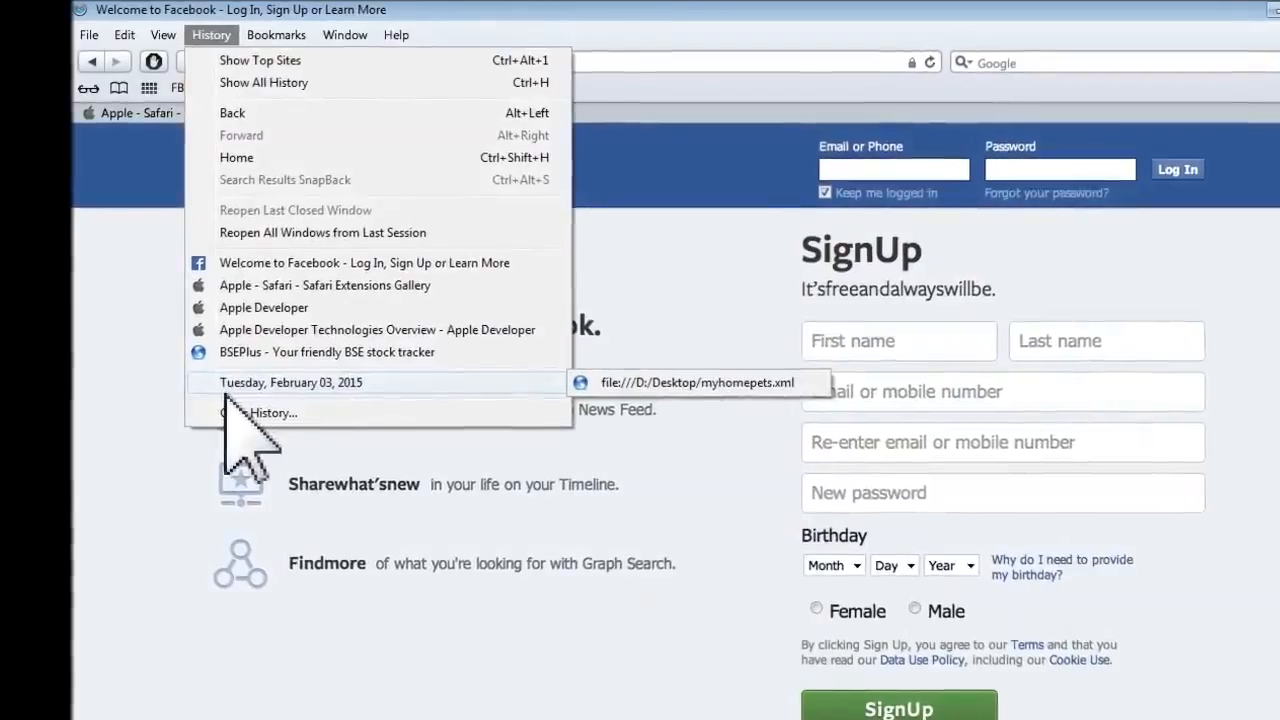
click(271, 413)
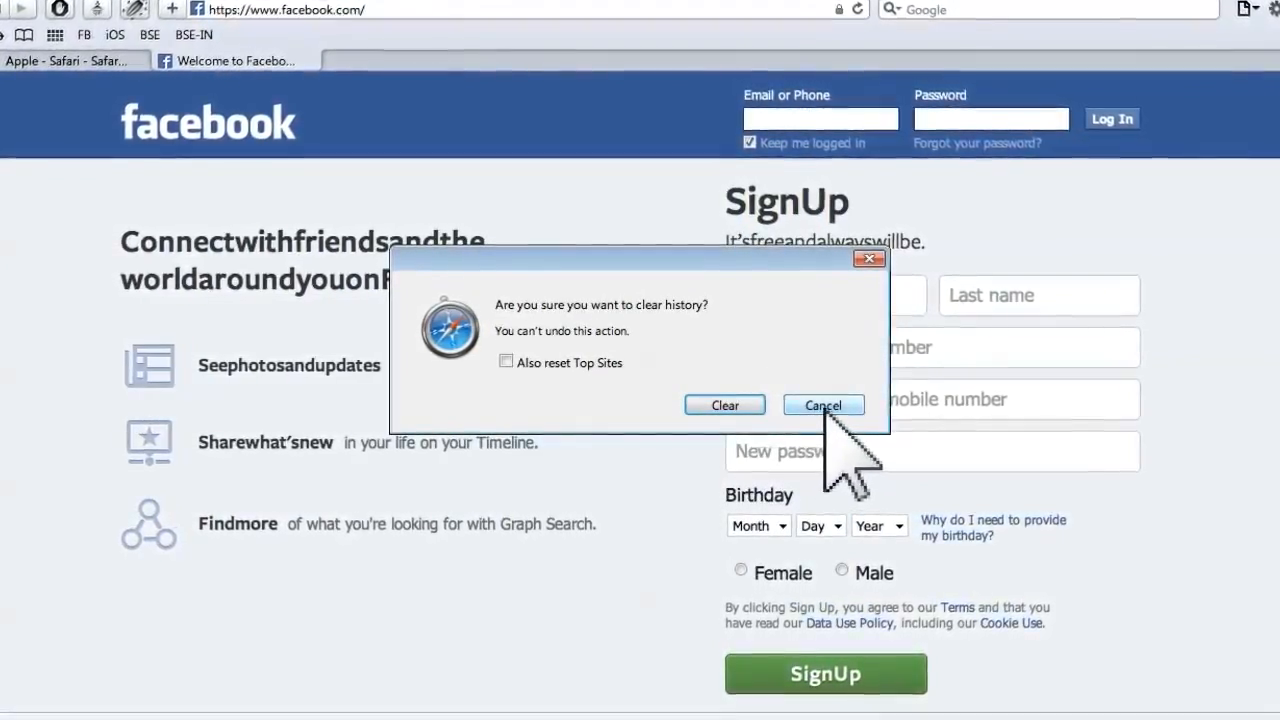
click(823, 404)
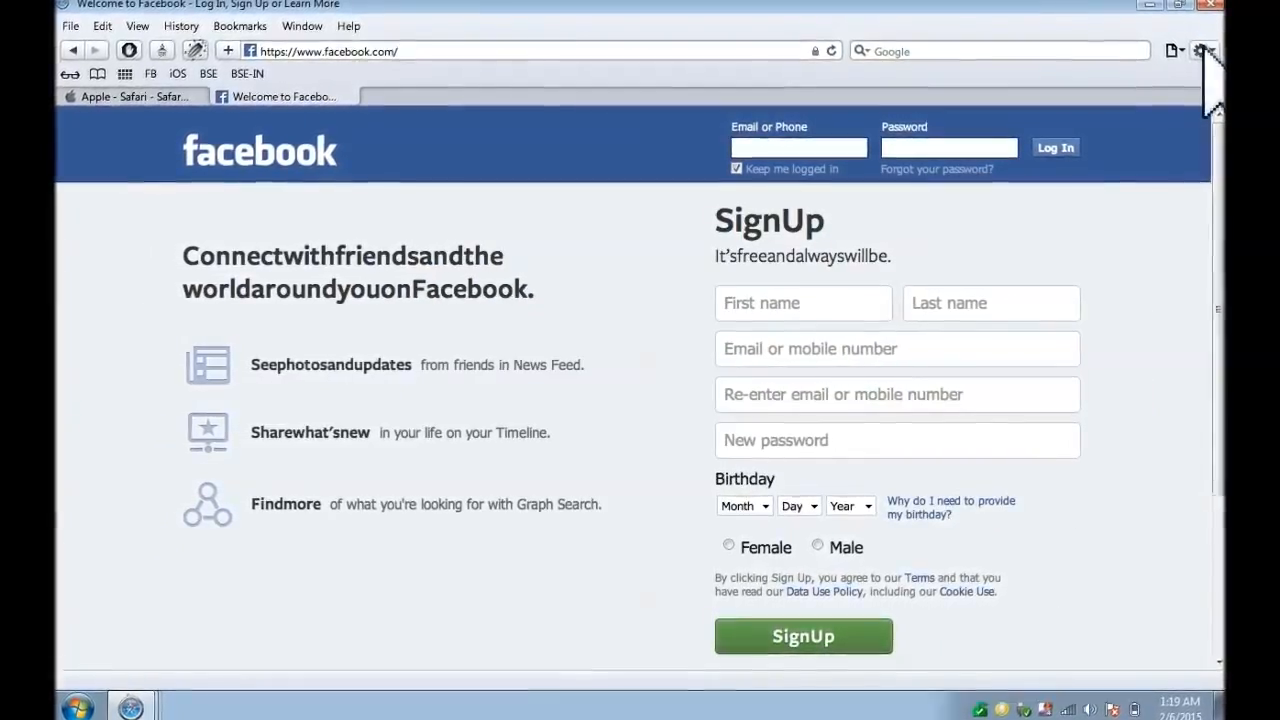
Open Safari's full browsing History from the gear menu
click(1227, 39)
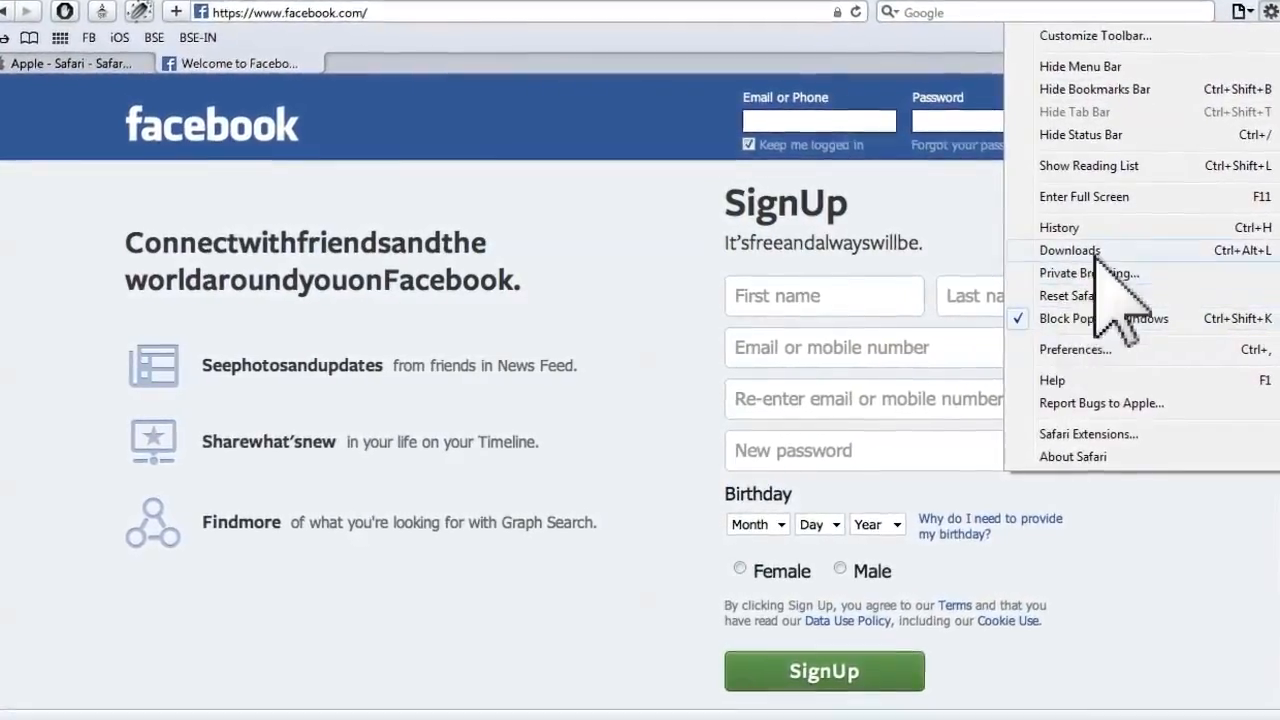
click(1059, 227)
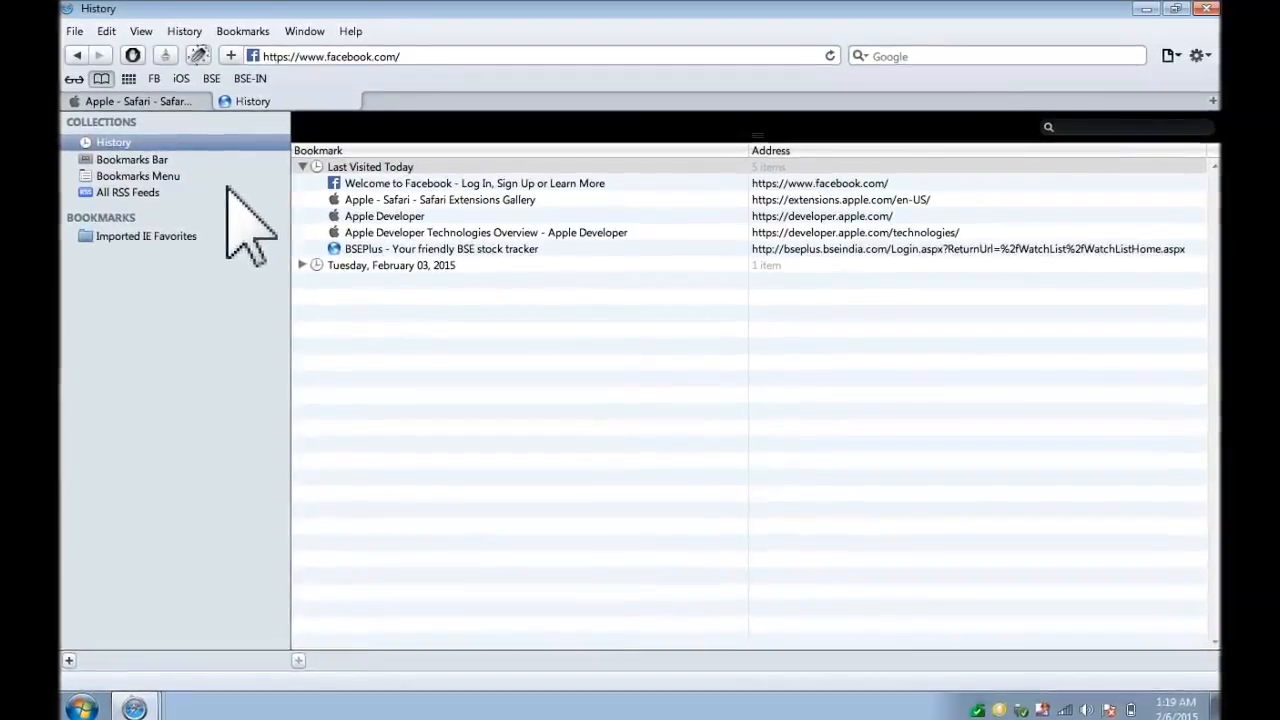